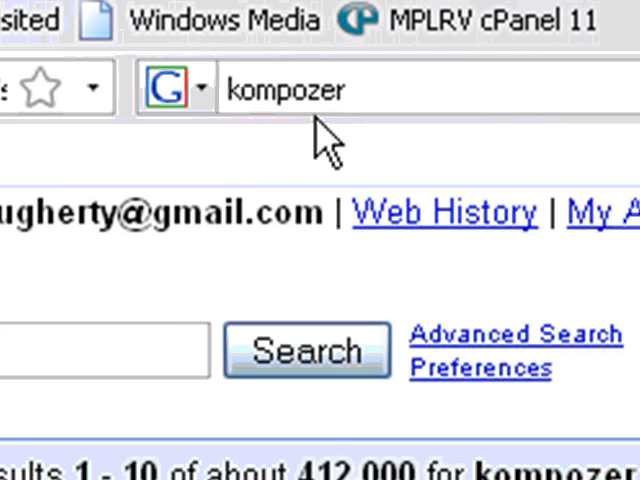
pyautogui.moveTo(396, 88)
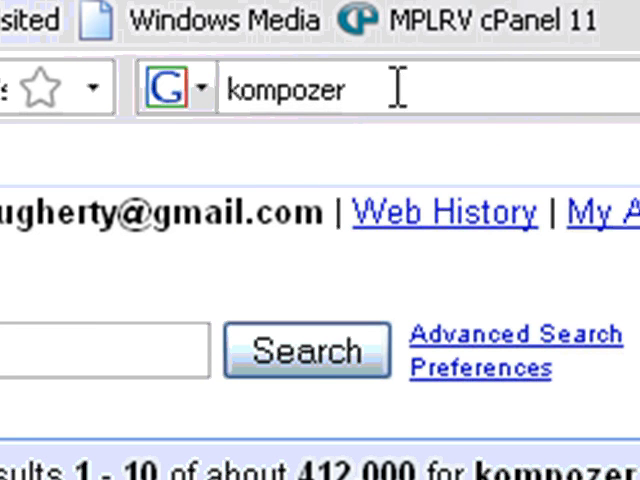
pyautogui.moveTo(418, 130)
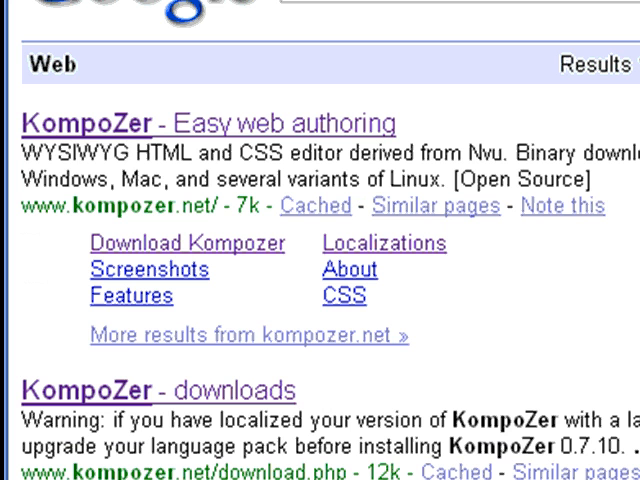
pyautogui.moveTo(48, 142)
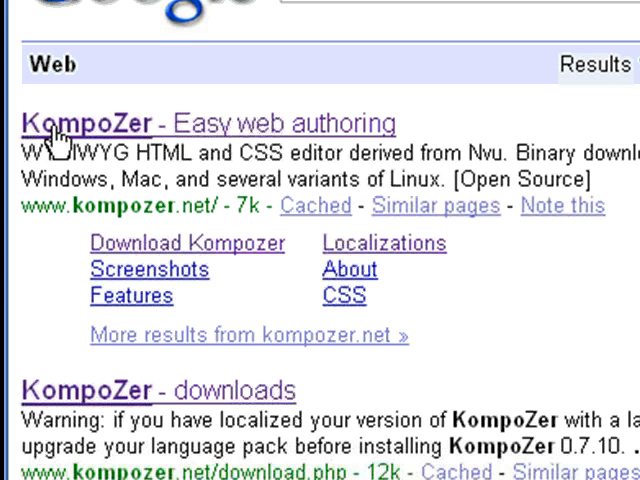
pyautogui.moveTo(436, 316)
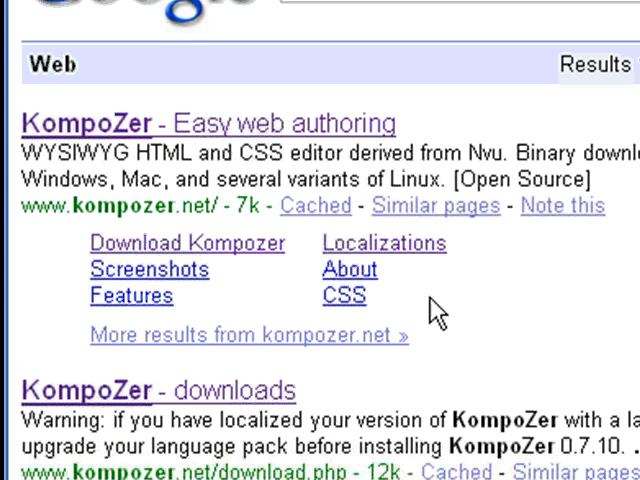
pyautogui.moveTo(360, 276)
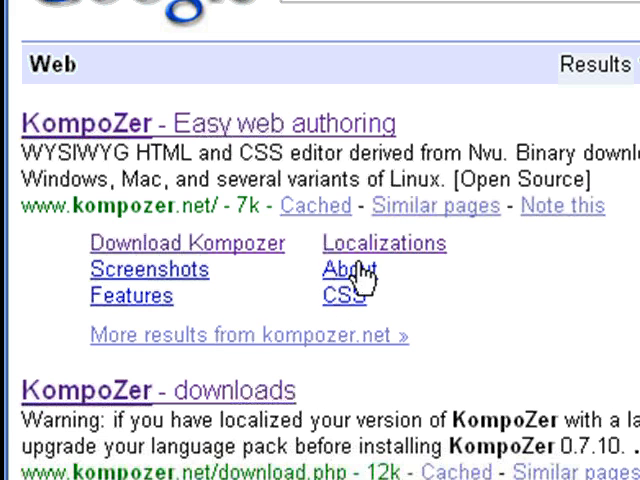
pyautogui.moveTo(232, 262)
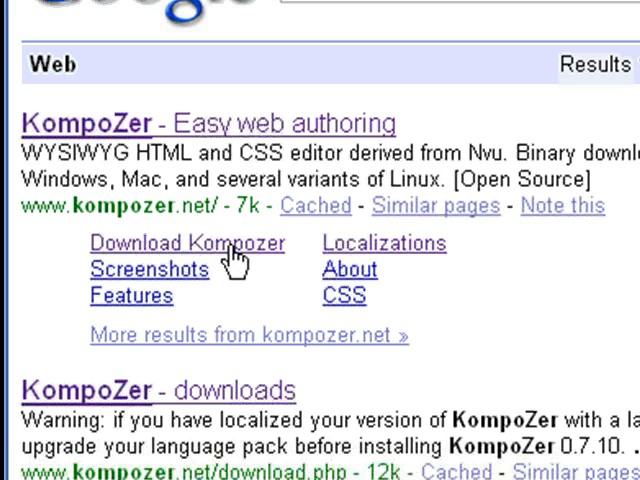
pyautogui.moveTo(364, 288)
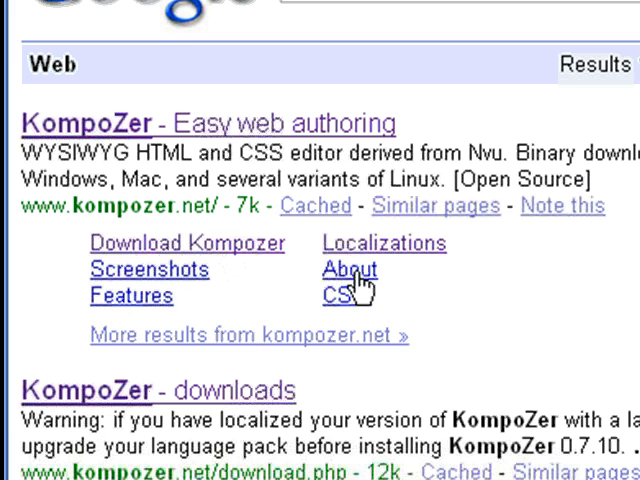
pyautogui.moveTo(264, 284)
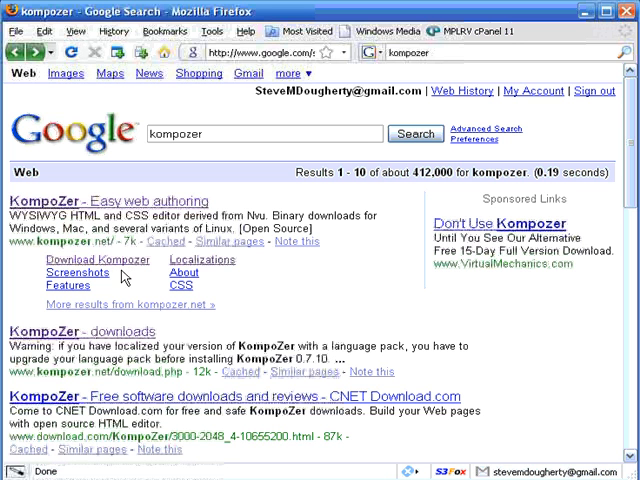
pyautogui.moveTo(204, 260)
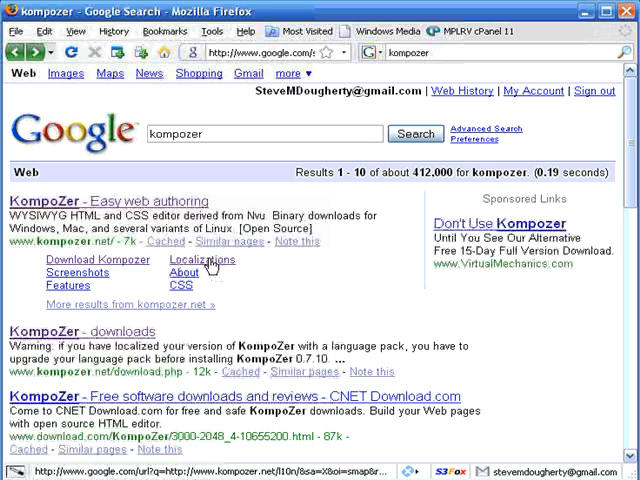
# Browse the KompoZer language packs page from the Localizations sitelink, scrolling through the list
pyautogui.click(202, 260)
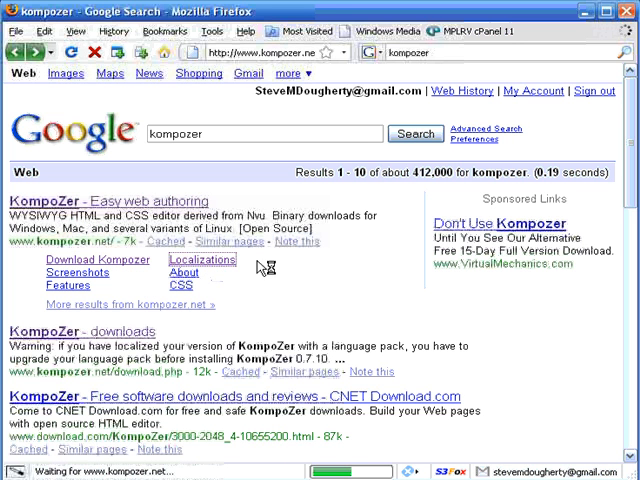
pyautogui.click(202, 260)
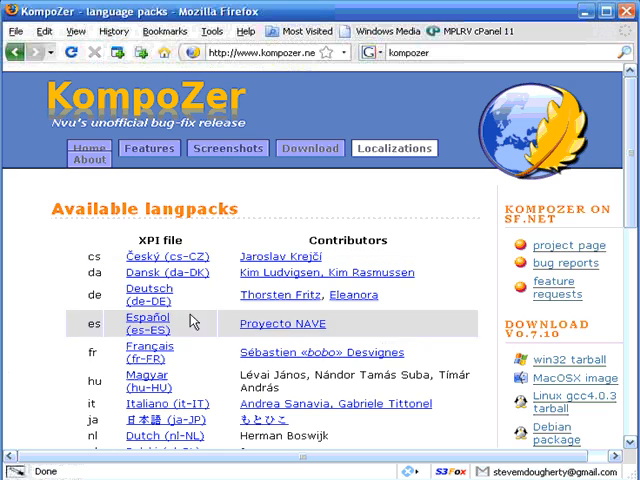
pyautogui.scroll(-3)
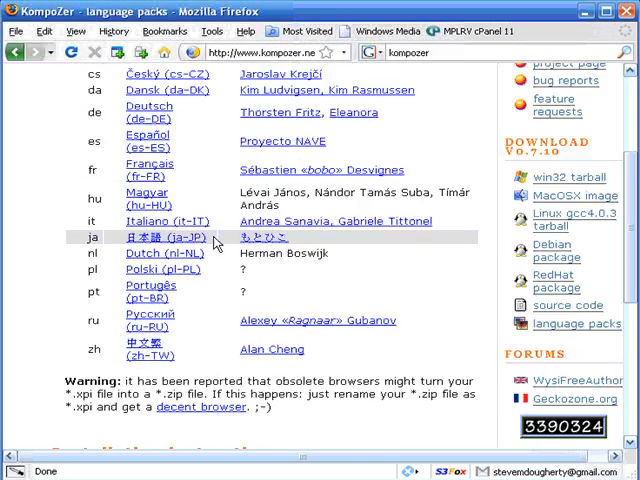
pyautogui.scroll(-3)
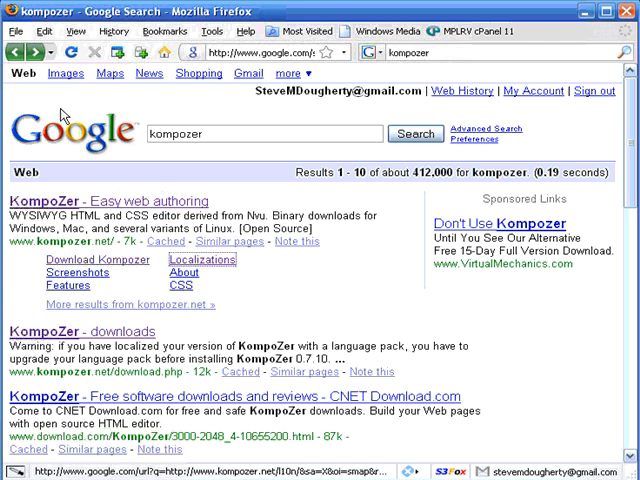
pyautogui.moveTo(88, 272)
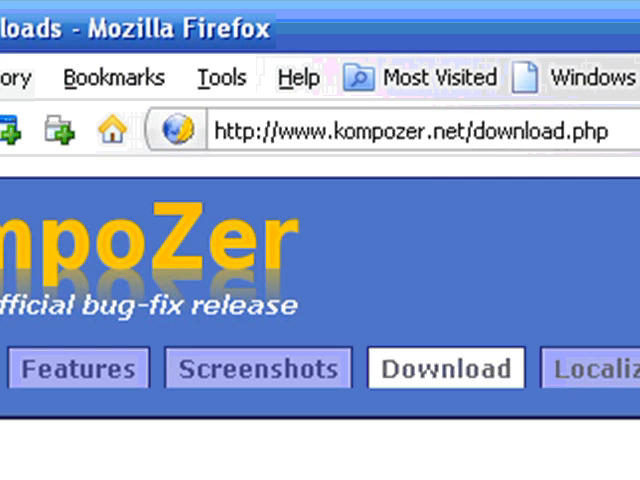
# Go to kompozer.net and reach the downloads page listing the 0.7.10 Windows, Mac OS X and Linux binaries
pyautogui.click(400, 132)
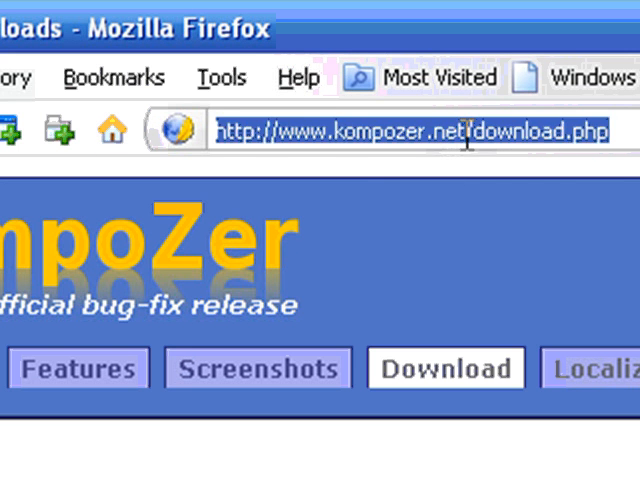
pyautogui.click(490, 132)
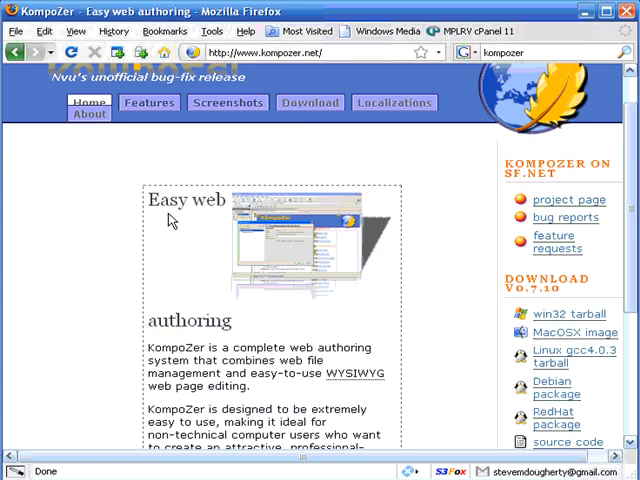
pyautogui.scroll(-3)
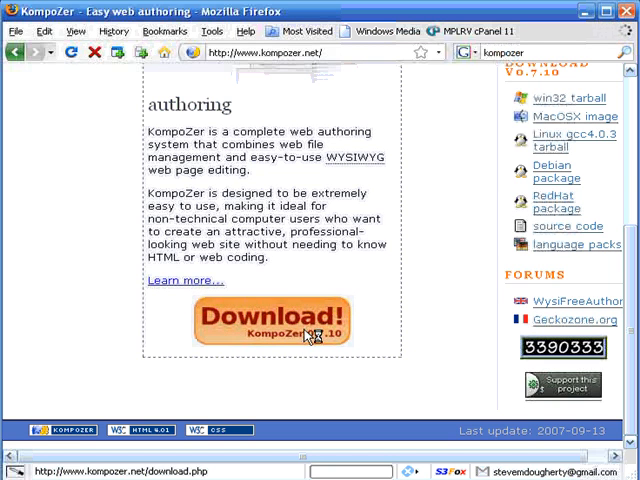
pyautogui.click(276, 330)
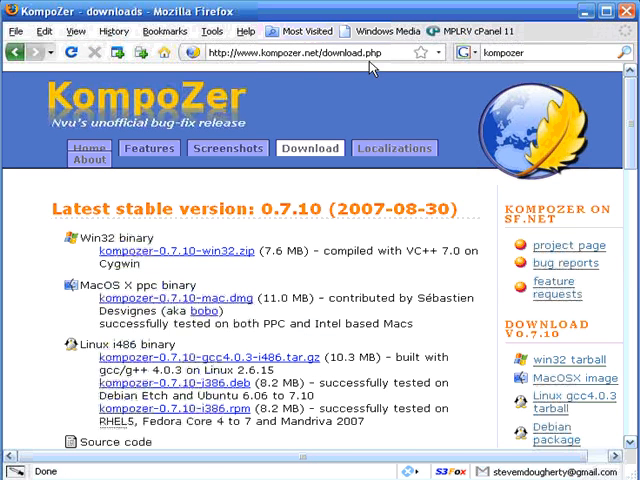
pyautogui.moveTo(44, 272)
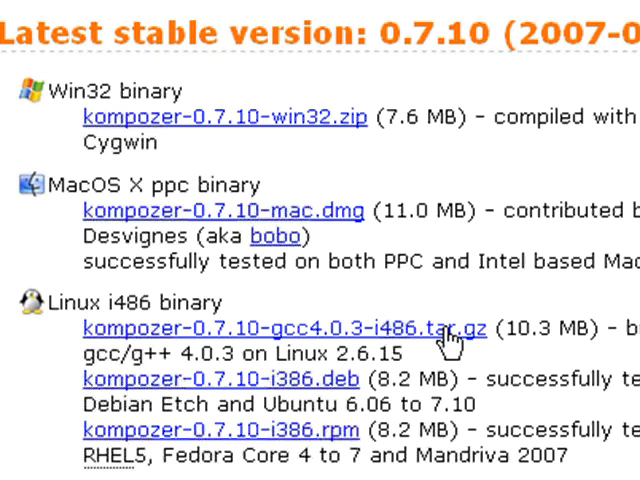
pyautogui.scroll(-3)
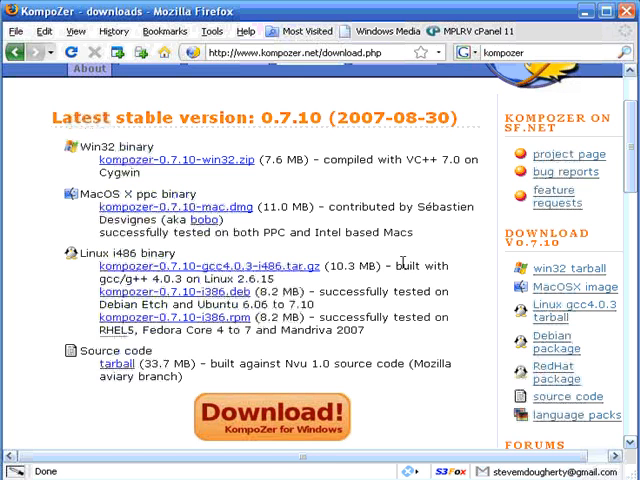
pyautogui.moveTo(198, 168)
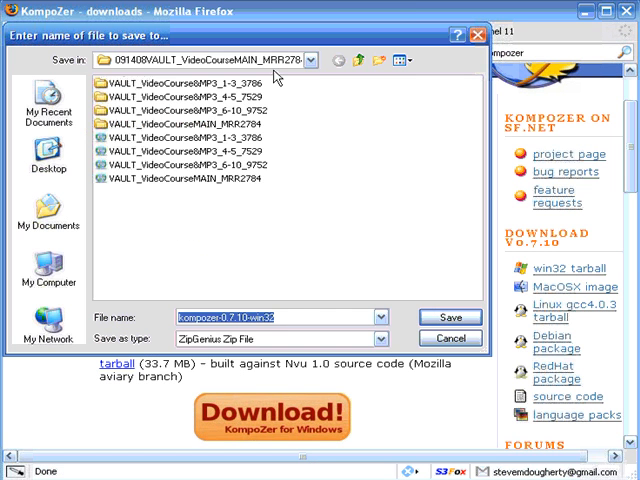
# Save the KompoZer 0.7.10 Windows zip to the Desktop via the 'Save in' folder choice
pyautogui.click(310, 60)
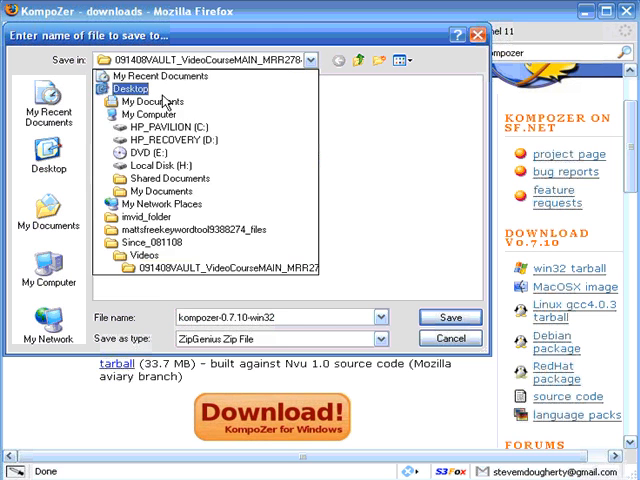
pyautogui.click(136, 88)
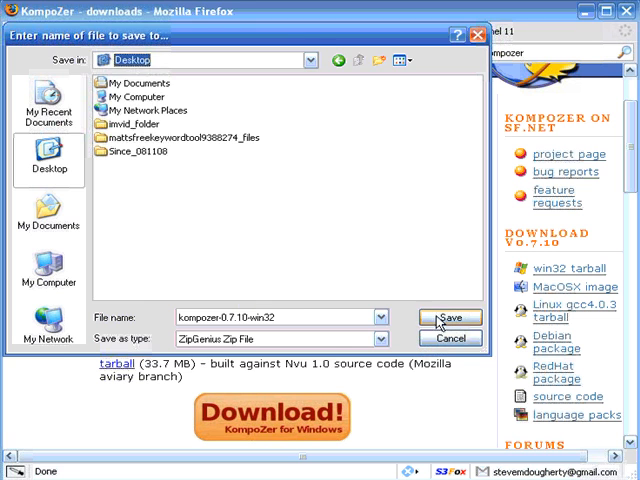
pyautogui.click(448, 318)
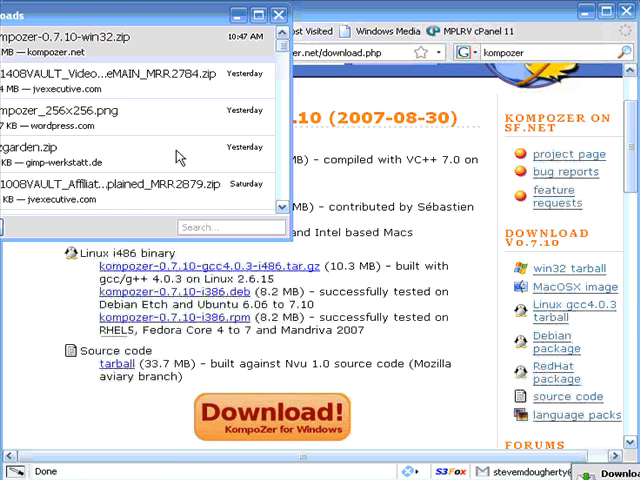
# Open the downloaded kompozer-0.7.10-win32.zip from Firefox's recent downloads list
pyautogui.click(276, 14)
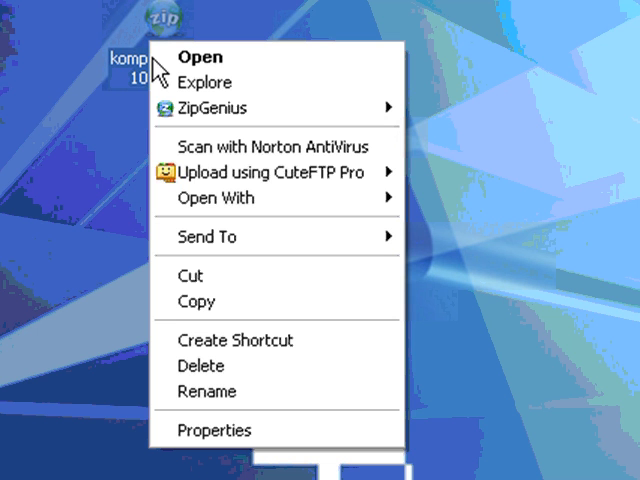
pyautogui.moveTo(158, 72)
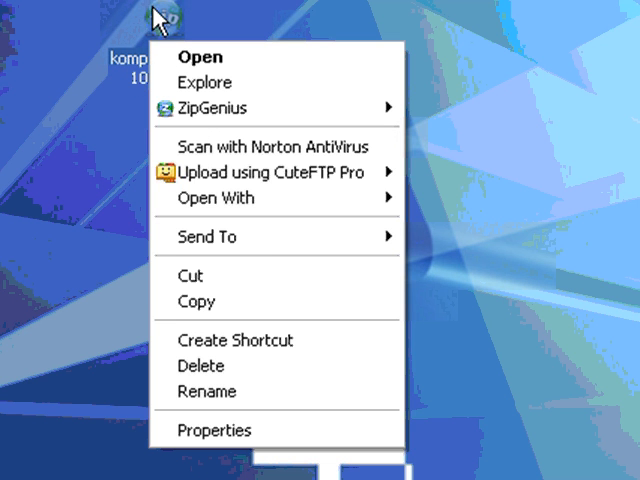
pyautogui.moveTo(108, 182)
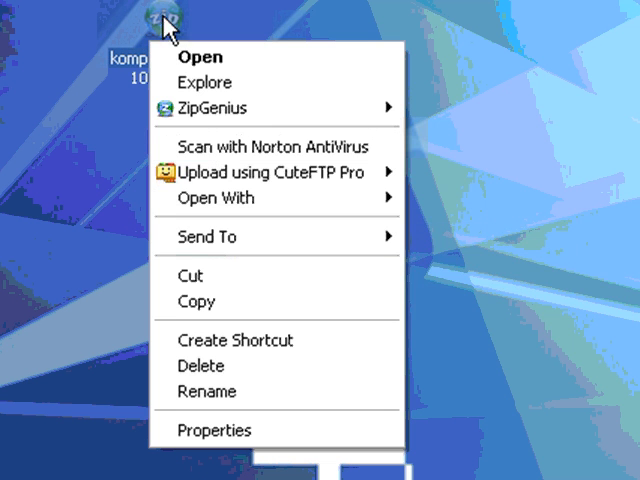
pyautogui.moveTo(220, 108)
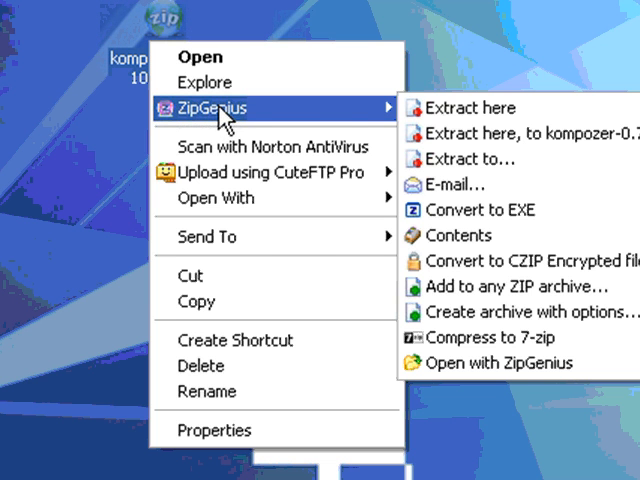
pyautogui.moveTo(258, 108)
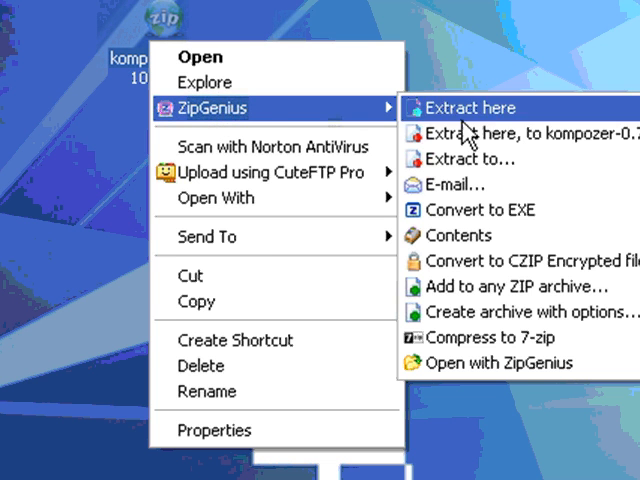
pyautogui.moveTo(490, 132)
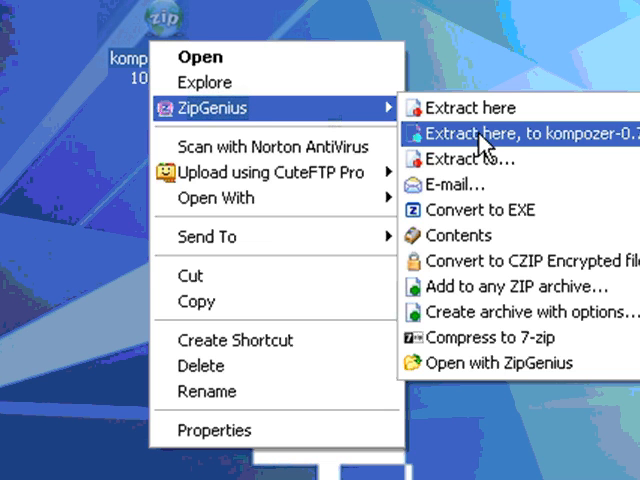
# Extract the zip with ZipGenius into its own kompozer-0.7.10-win32 folder on the desktop
pyautogui.click(530, 132)
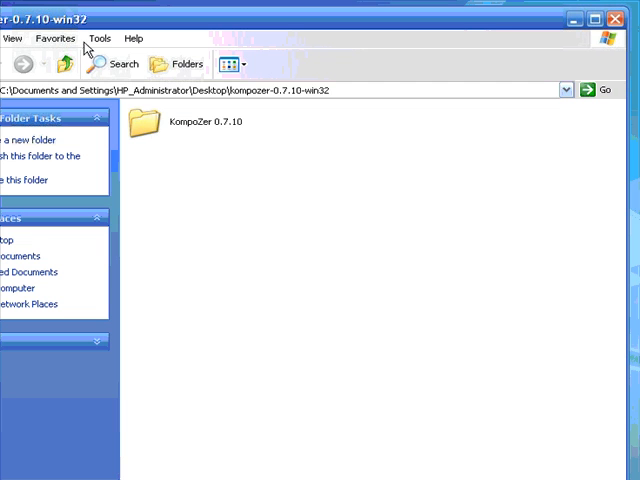
pyautogui.moveTo(336, 112)
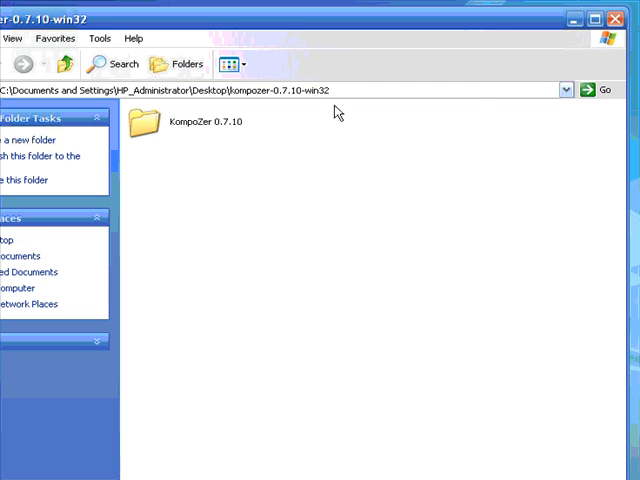
pyautogui.moveTo(184, 128)
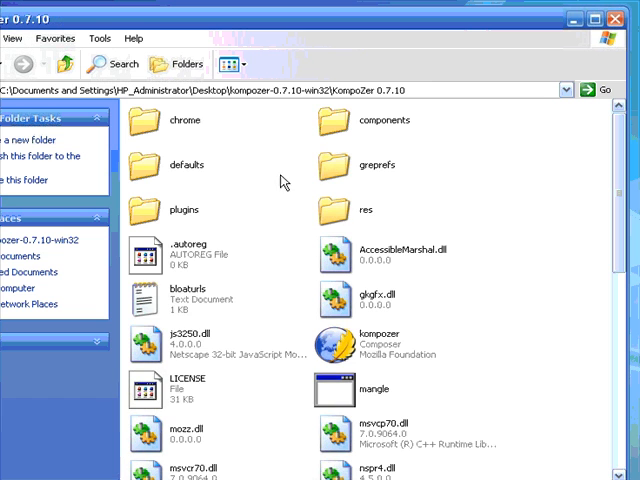
pyautogui.moveTo(284, 172)
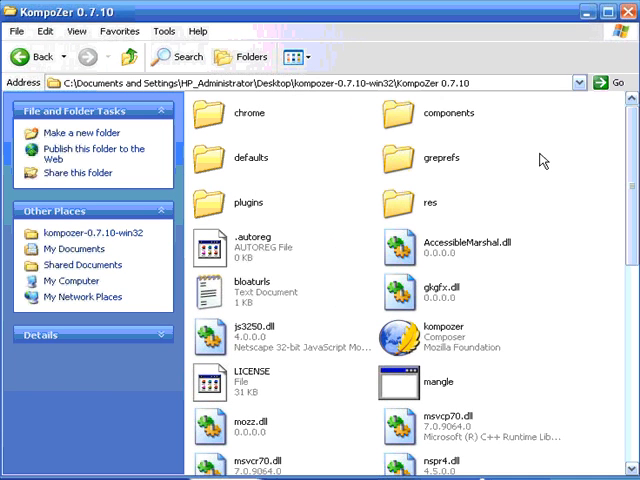
pyautogui.moveTo(630, 160)
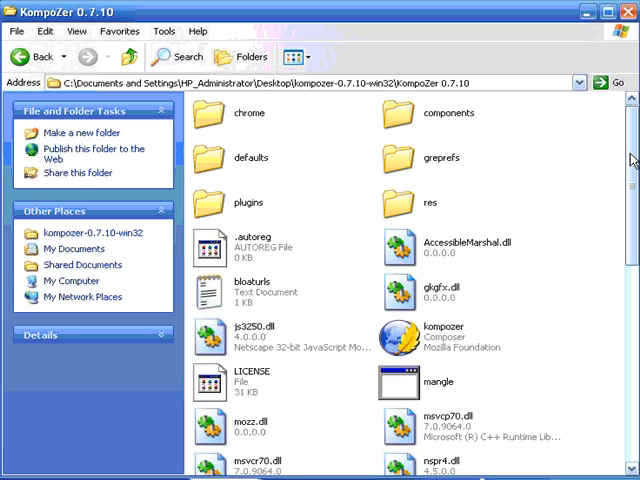
# Locate the kompozer Composer application in the KompoZer 0.7.10 folder and bring up its actions
pyautogui.scroll(-3)
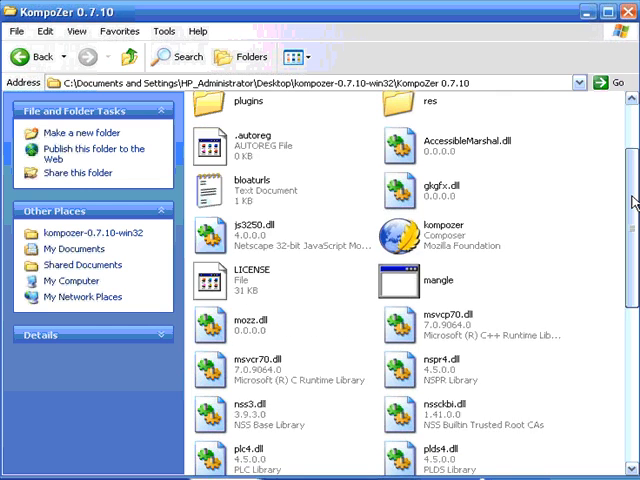
pyautogui.scroll(-3)
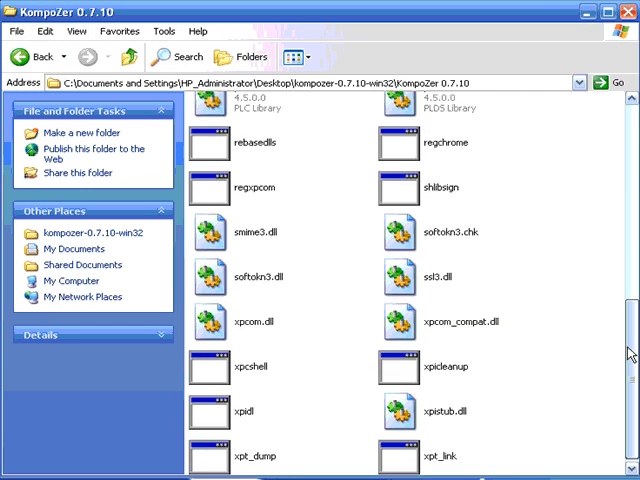
pyautogui.scroll(3)
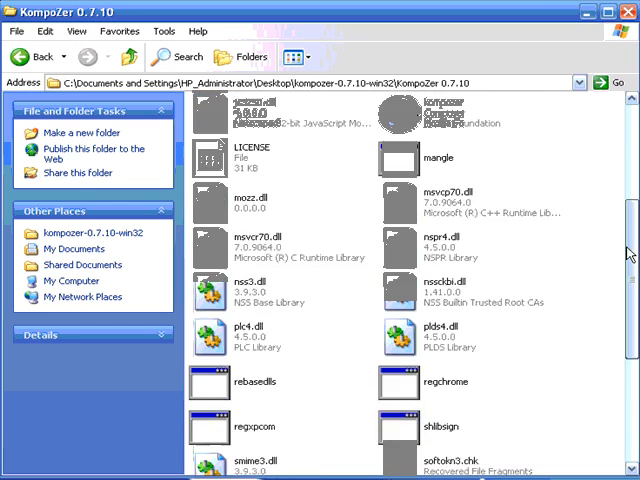
pyautogui.scroll(3)
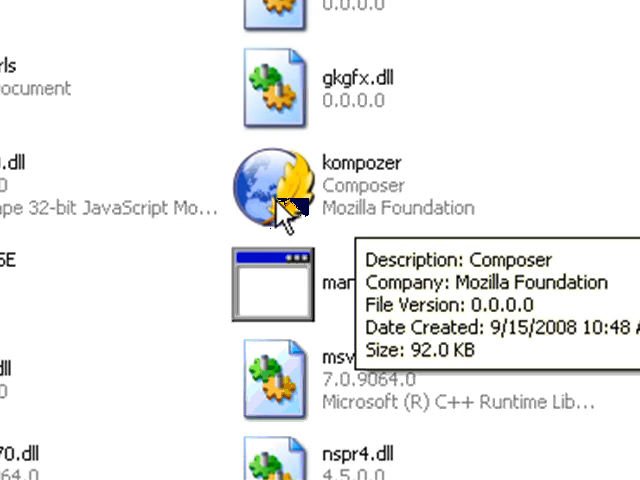
pyautogui.moveTo(270, 184)
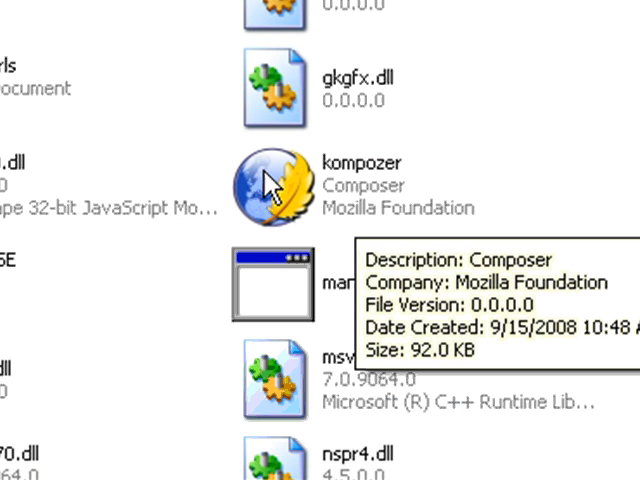
pyautogui.moveTo(290, 204)
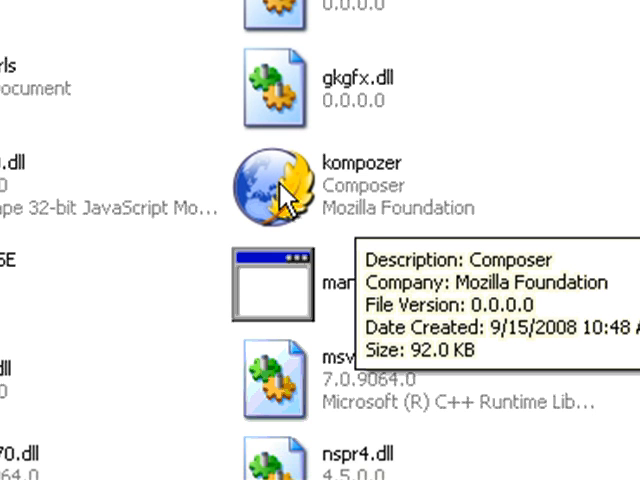
pyautogui.moveTo(304, 230)
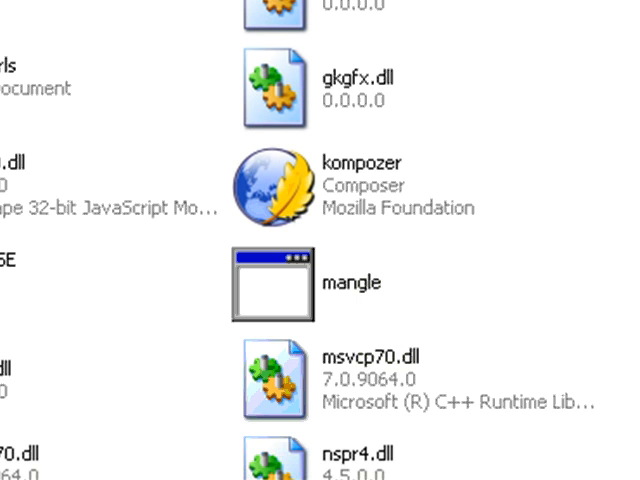
pyautogui.rightClick(270, 184)
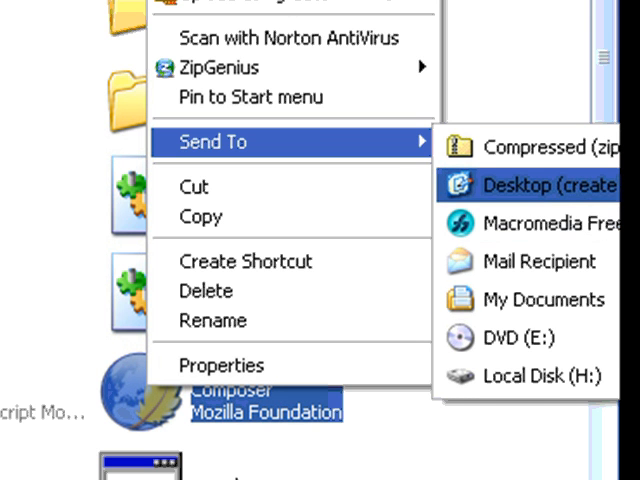
pyautogui.moveTo(504, 200)
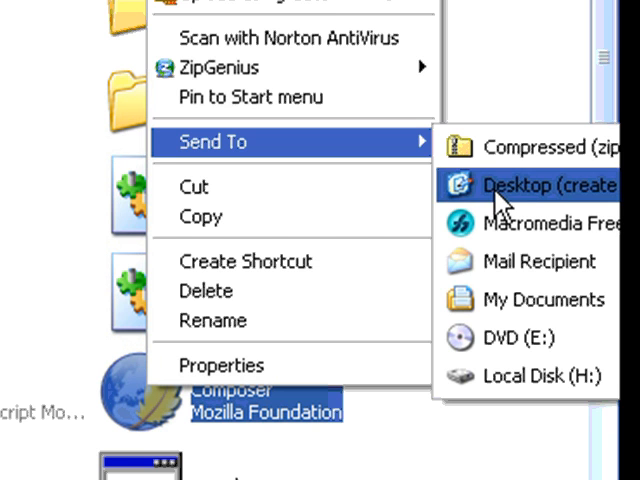
# Create a desktop shortcut to kompozer via Send To > Desktop (create shortcut)
pyautogui.click(540, 184)
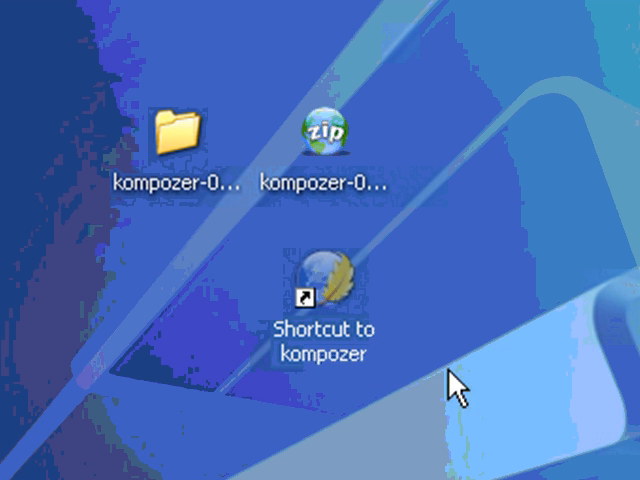
pyautogui.moveTo(324, 310)
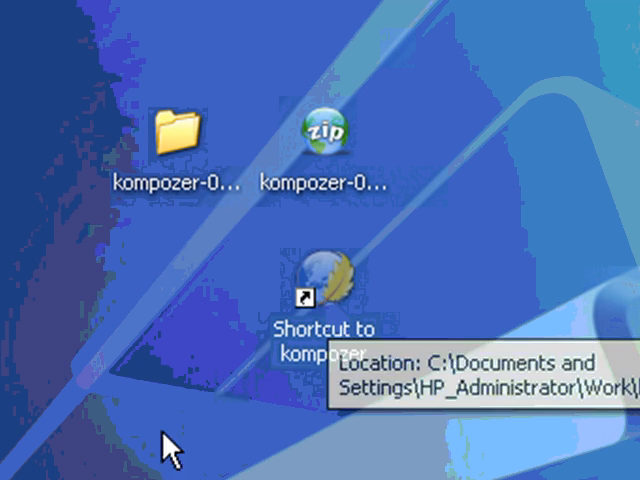
pyautogui.moveTo(320, 310)
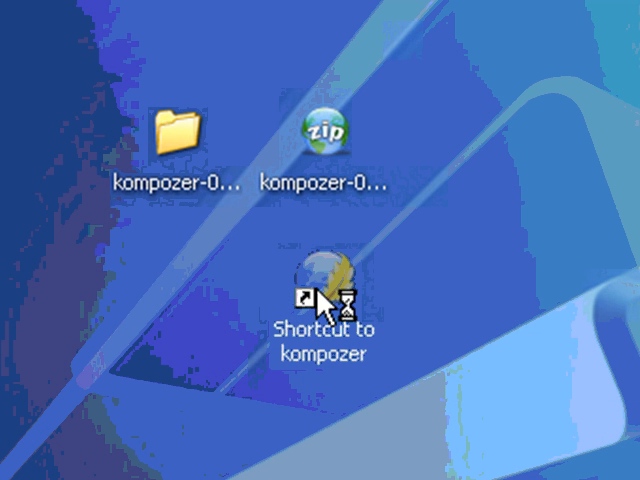
# Select the new 'Shortcut to kompozer' icon on the desktop
pyautogui.click(316, 292)
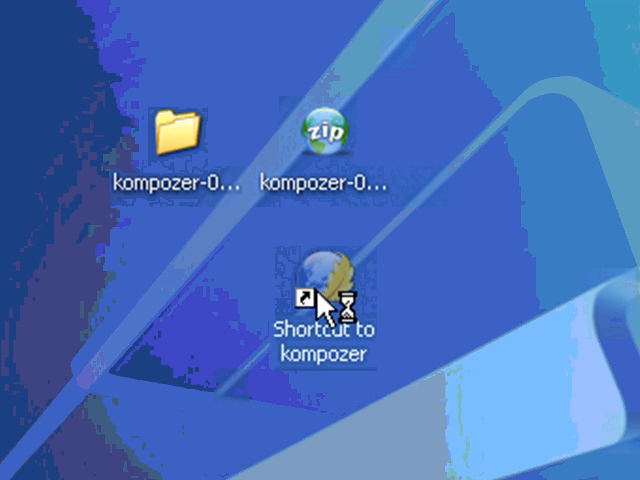
# Launch KompoZer from the desktop shortcut and move its startup tips window fully into view
pyautogui.doubleClick(320, 288)
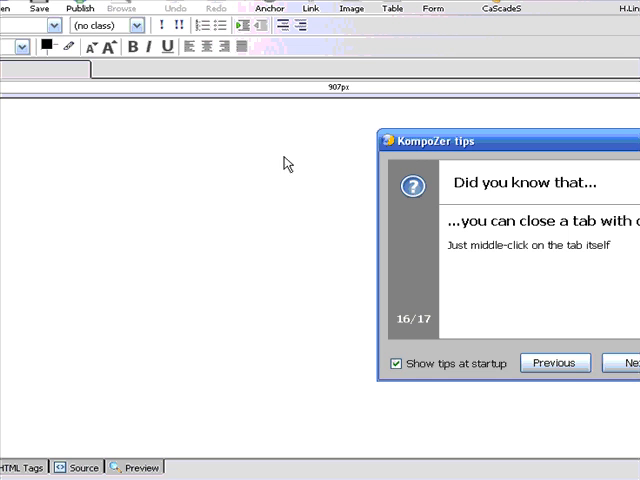
pyautogui.moveTo(500, 140); pyautogui.dragTo(444, 146)
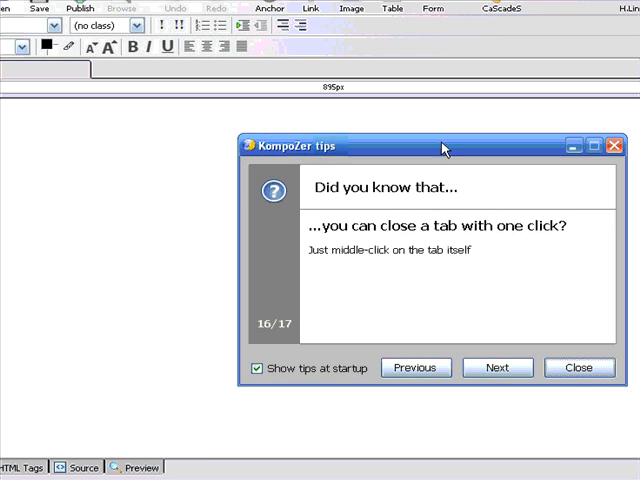
pyautogui.moveTo(444, 146); pyautogui.dragTo(268, 122)
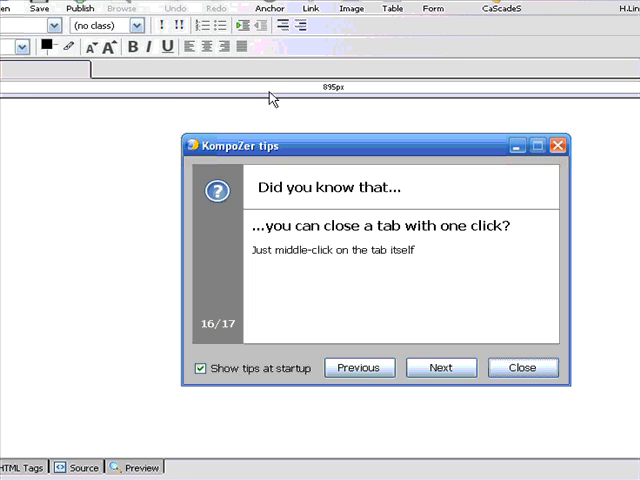
pyautogui.moveTo(186, 232)
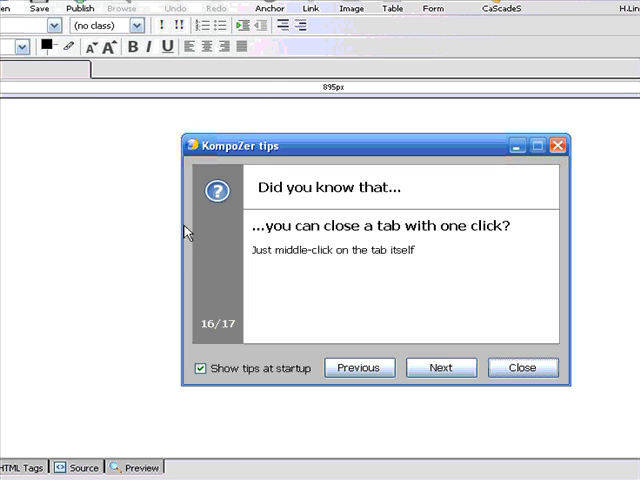
pyautogui.moveTo(324, 284)
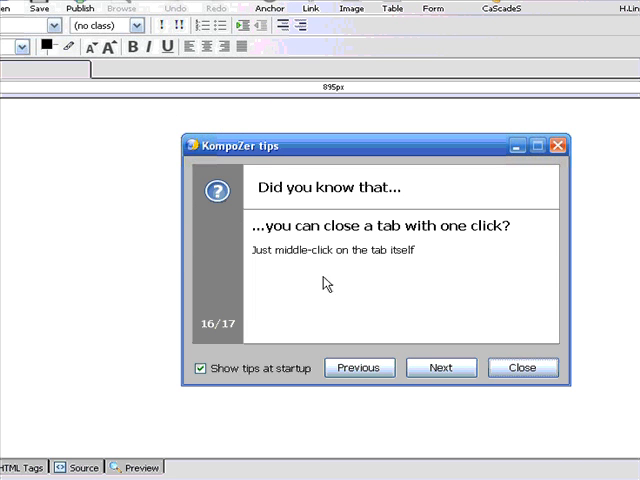
pyautogui.moveTo(320, 276)
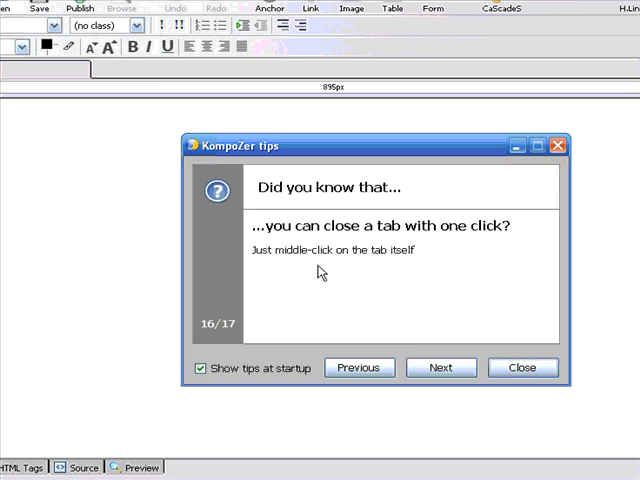
pyautogui.moveTo(344, 304)
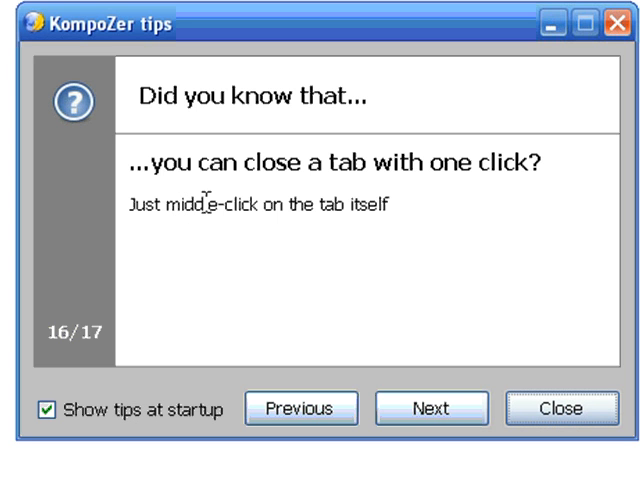
pyautogui.moveTo(318, 208)
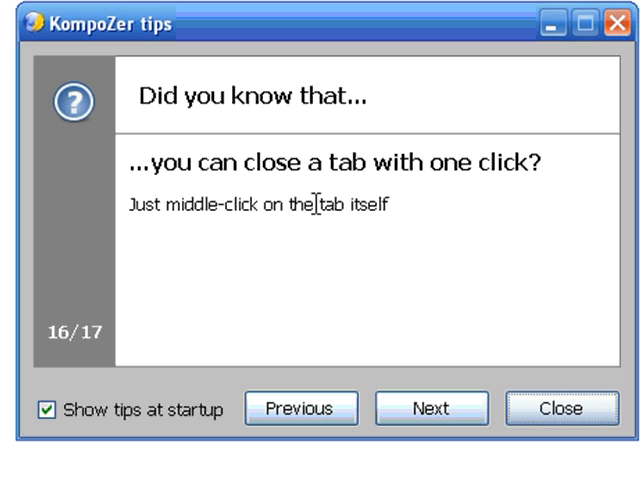
pyautogui.moveTo(90, 298)
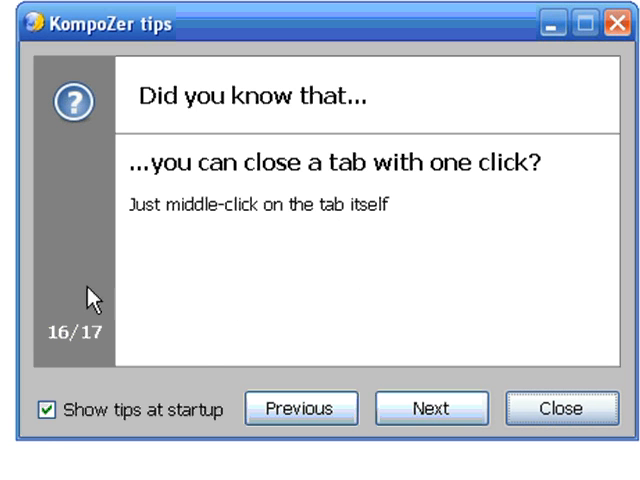
pyautogui.moveTo(200, 348)
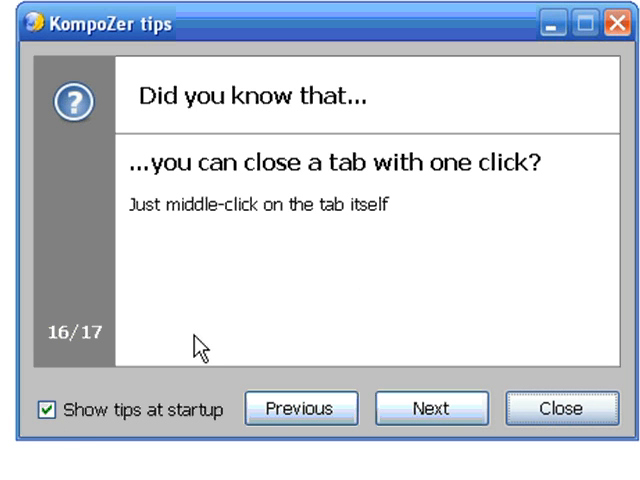
pyautogui.moveTo(196, 350)
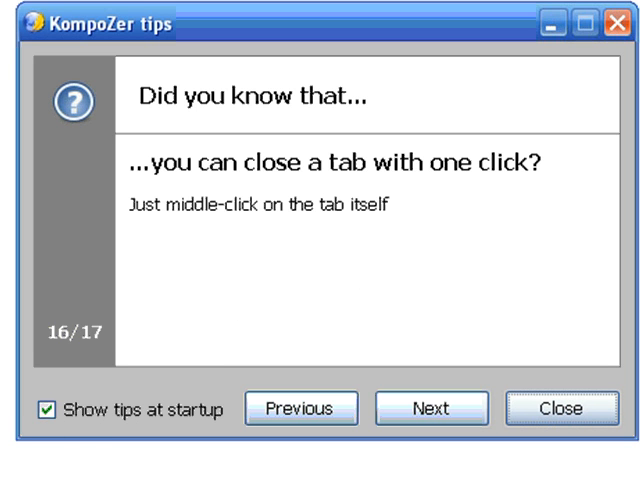
pyautogui.moveTo(330, 204)
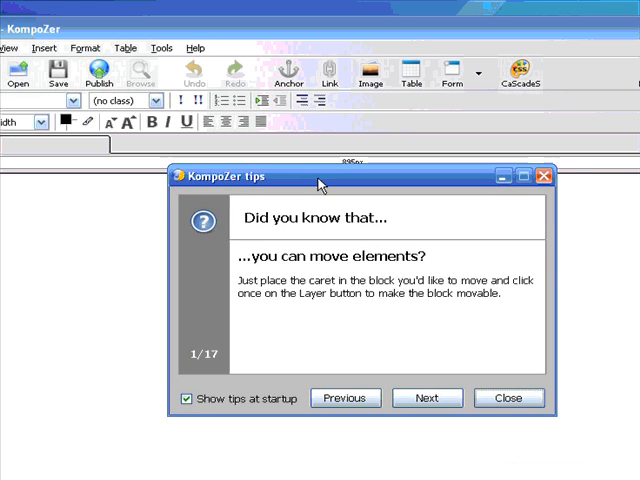
pyautogui.moveTo(228, 358)
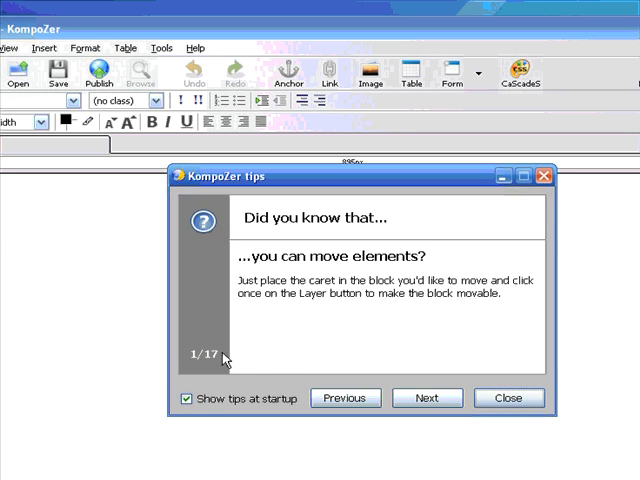
pyautogui.moveTo(334, 328)
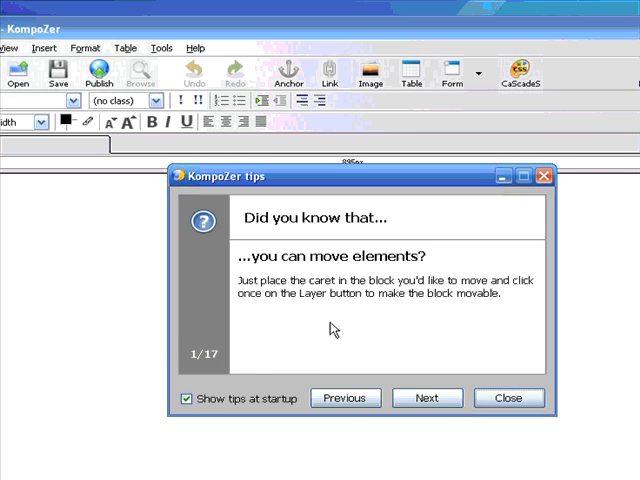
pyautogui.moveTo(426, 398)
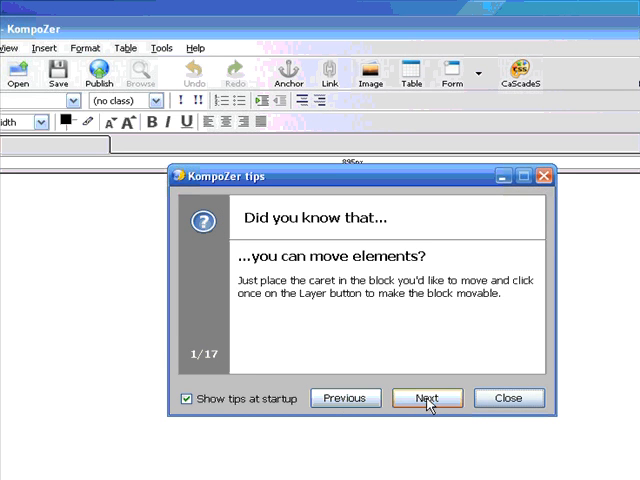
pyautogui.moveTo(508, 398)
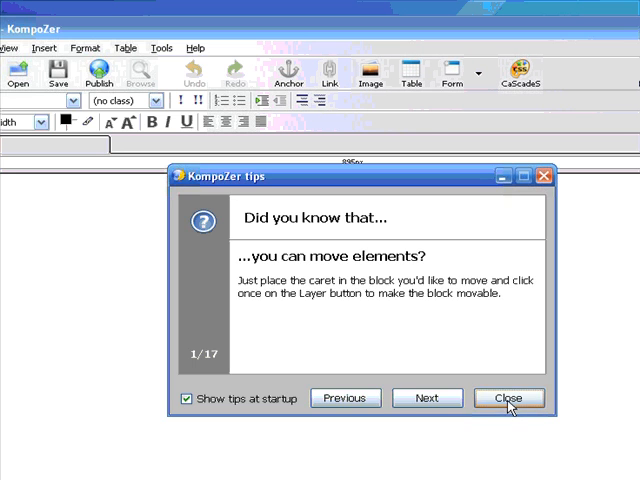
# Close the startup tips dialog, leaving KompoZer's empty blank editor page
pyautogui.click(508, 398)
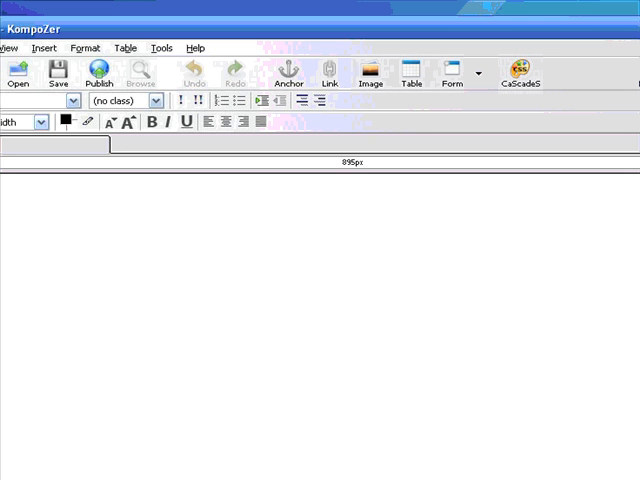
pyautogui.moveTo(344, 316)
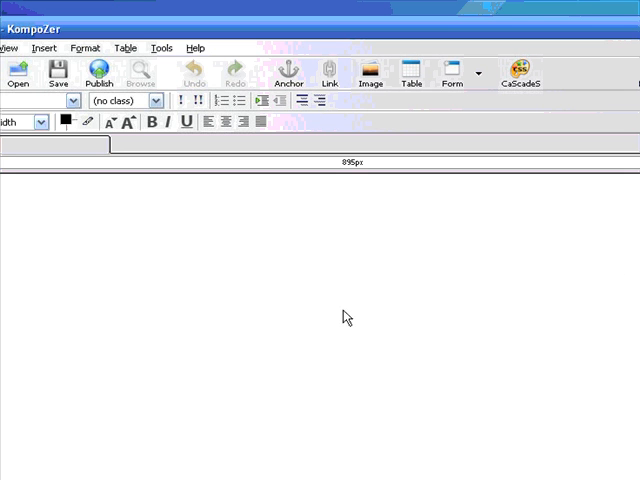
pyautogui.moveTo(380, 240)
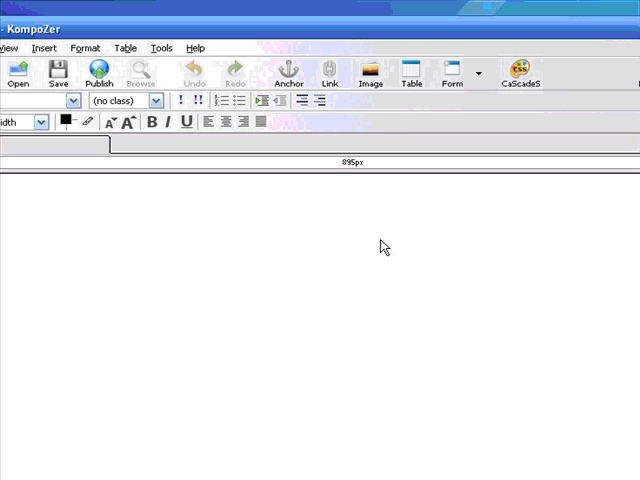
pyautogui.moveTo(344, 246)
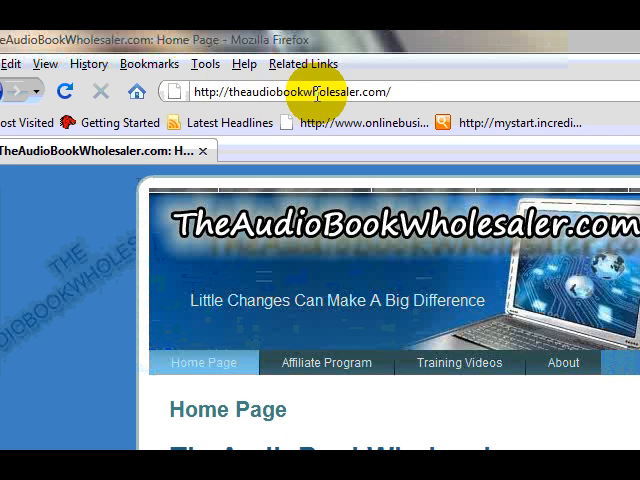
pyautogui.moveTo(440, 270)
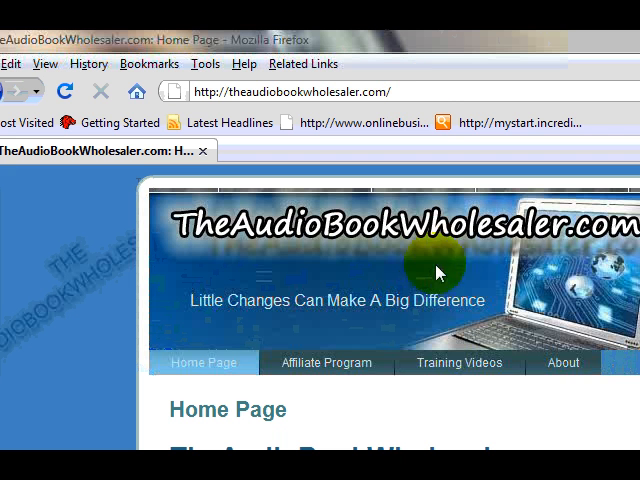
pyautogui.moveTo(440, 378)
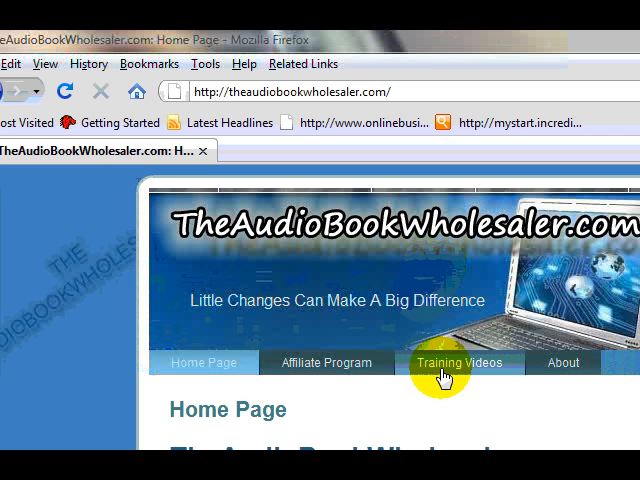
pyautogui.moveTo(458, 362)
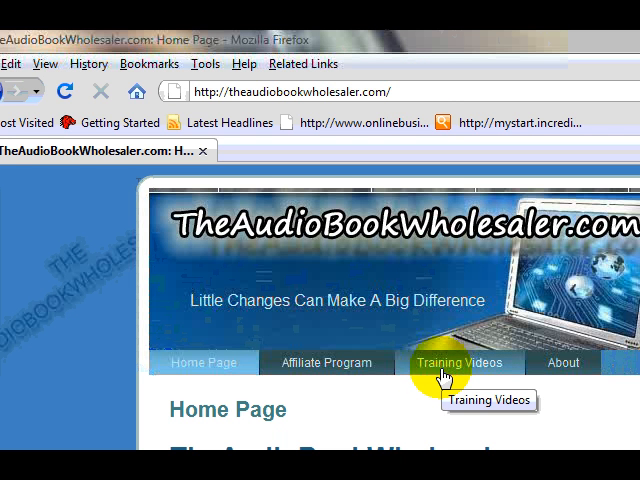